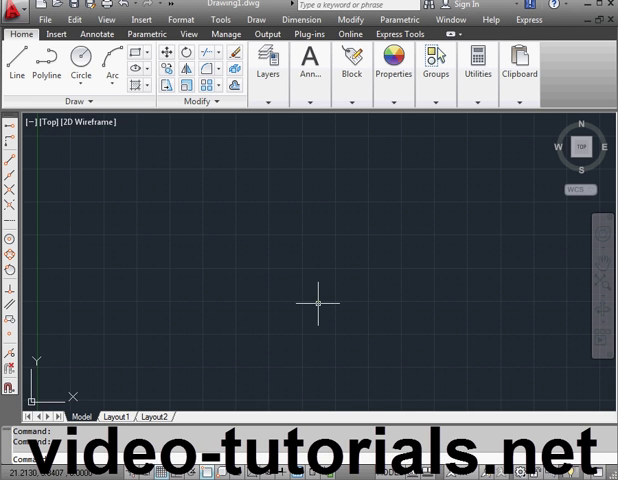
{"action": "mouse_move", "coordinate": [320, 298]}
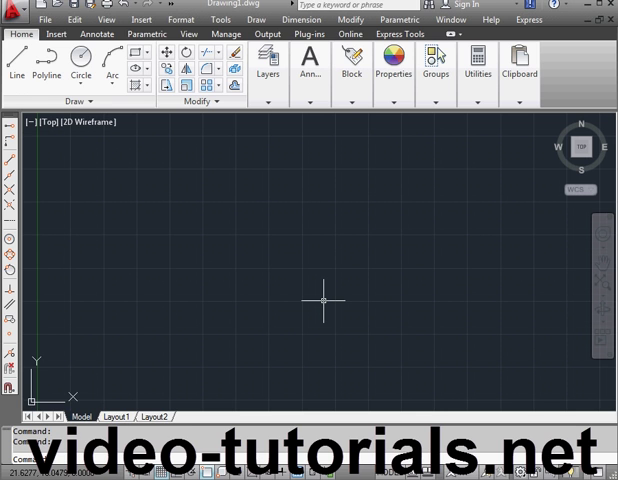
{"action": "mouse_move", "coordinate": [328, 302]}
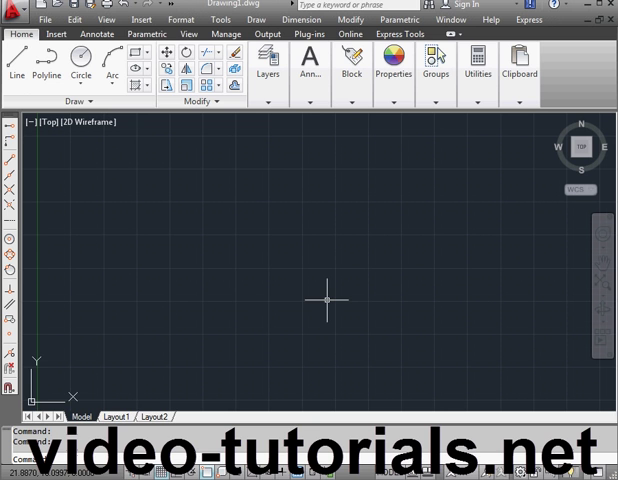
{"action": "mouse_move", "coordinate": [118, 100]}
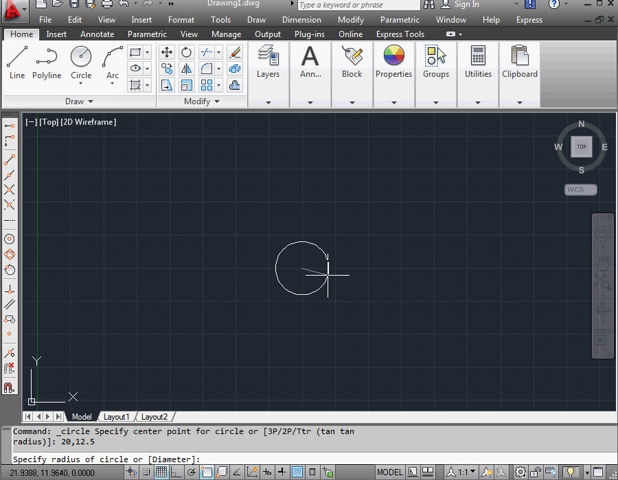
Finish the radius-10 circle and start a concentric radius-7 circle on the same centre.
{"action": "type", "text": "10"}
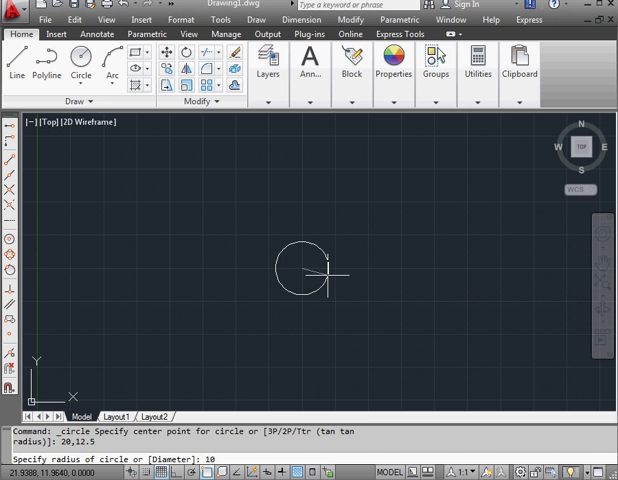
{"action": "left_click", "coordinate": [290, 192]}
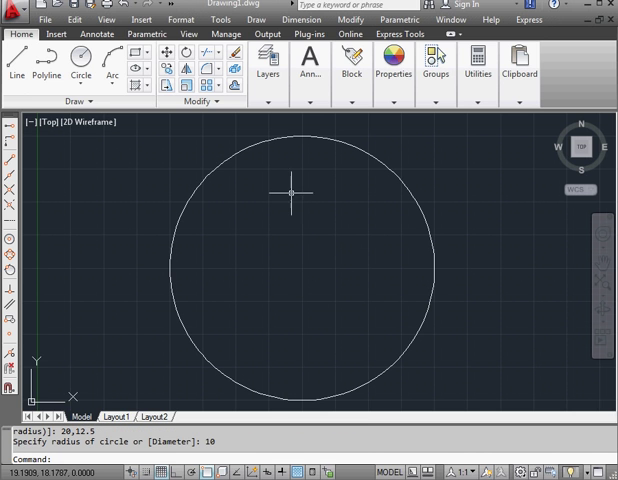
{"action": "left_click", "coordinate": [82, 64]}
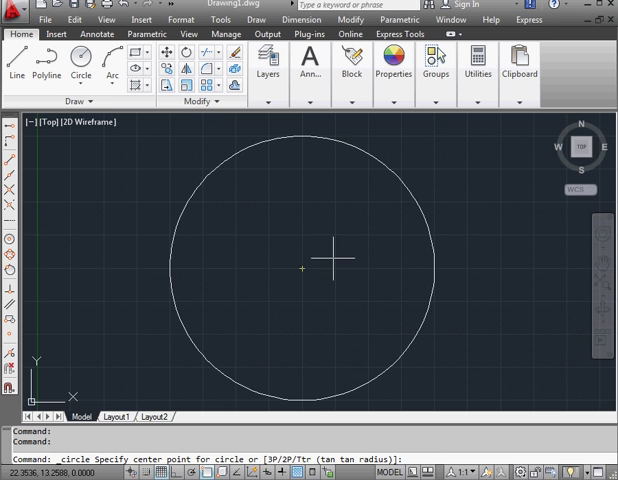
{"action": "mouse_move", "coordinate": [256, 352]}
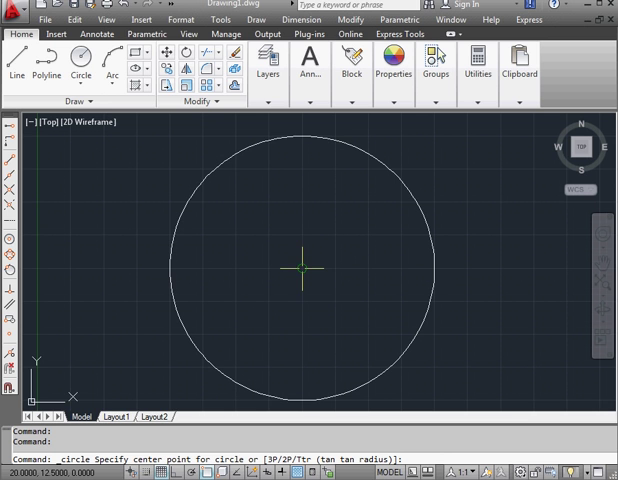
{"action": "left_click", "coordinate": [298, 268]}
{"action": "type", "text": "7"}
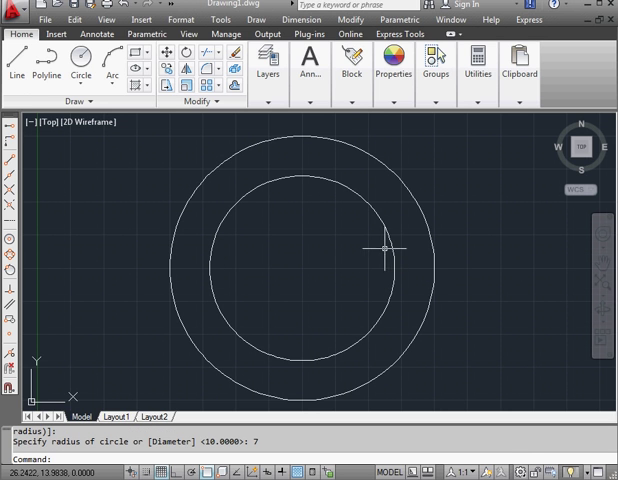
Draw a vertical line from the circles' centre upward past the outer circle.
{"action": "left_click", "coordinate": [12, 44]}
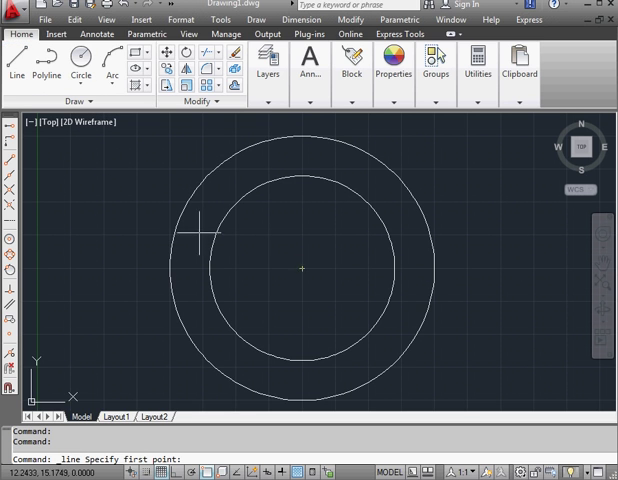
{"action": "left_click", "coordinate": [196, 224]}
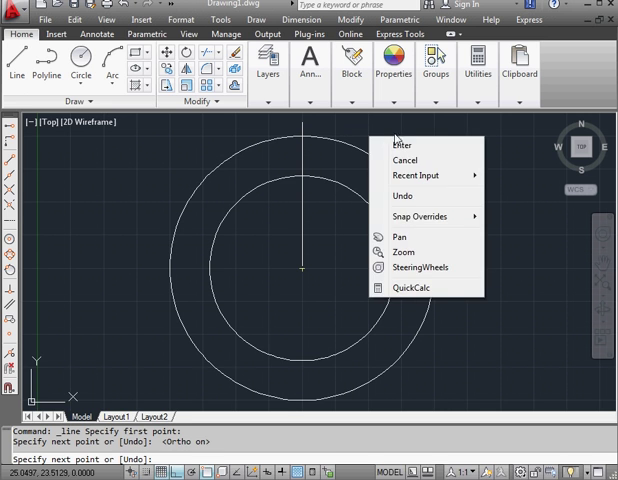
{"action": "left_click", "coordinate": [400, 144]}
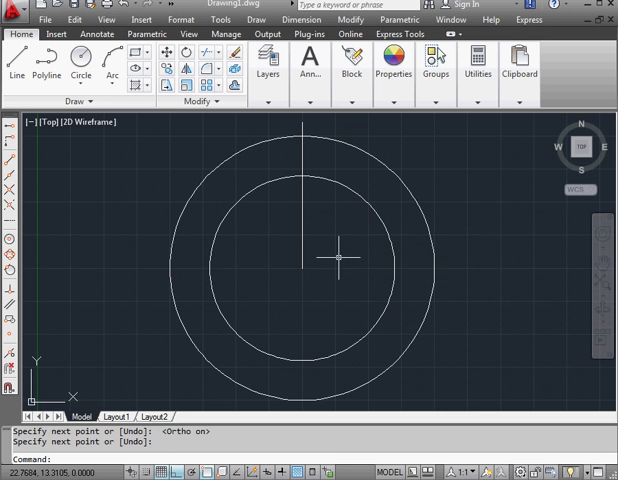
{"action": "mouse_move", "coordinate": [324, 208]}
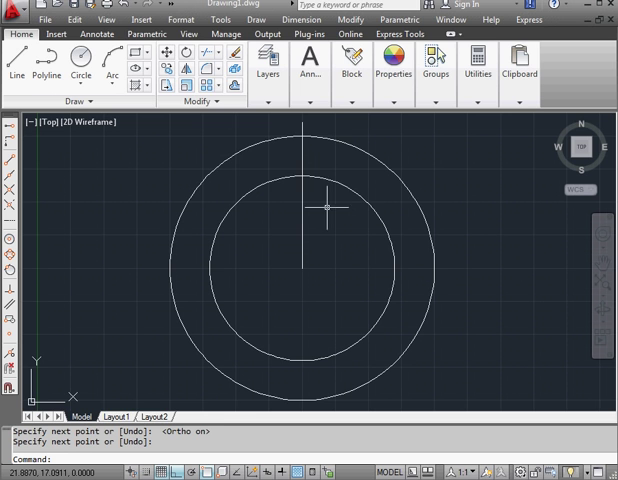
{"action": "left_click", "coordinate": [210, 78]}
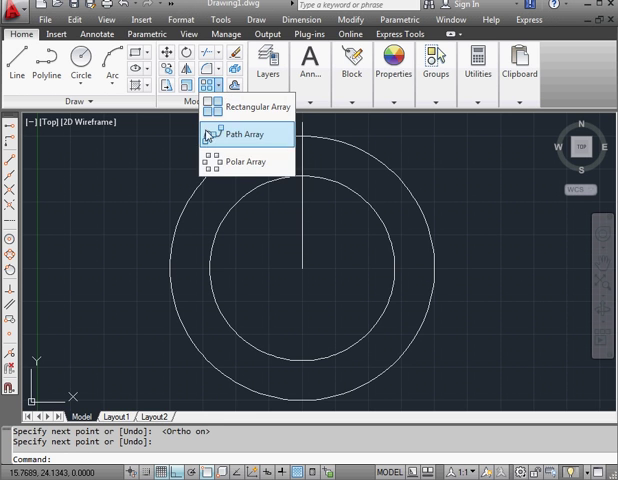
Polar-array the vertical line about its lower end into 3 items with a -4 fill angle.
{"action": "left_click", "coordinate": [252, 160]}
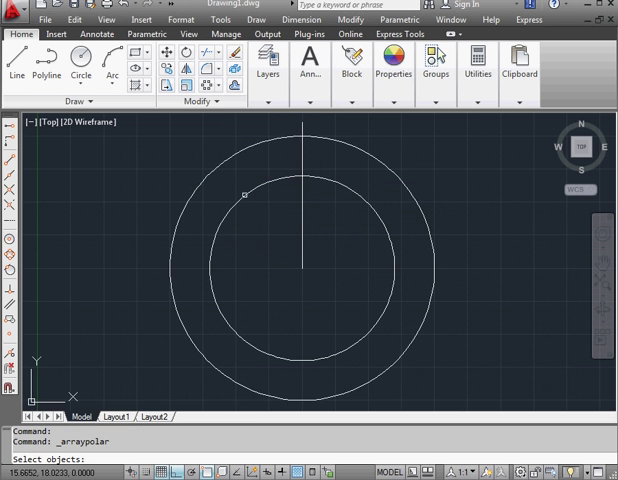
{"action": "left_click", "coordinate": [300, 230]}
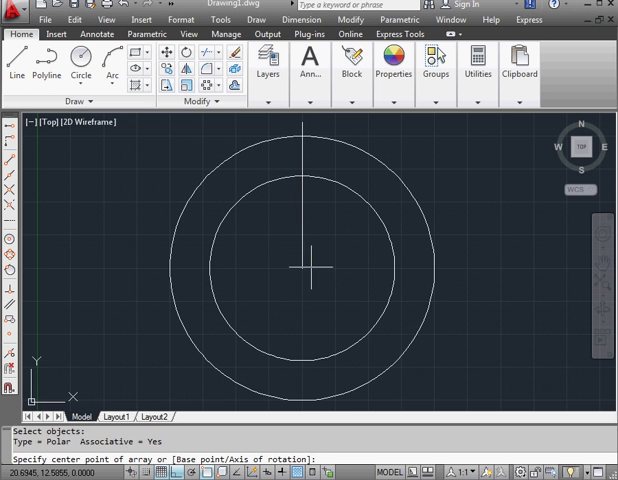
{"action": "mouse_move", "coordinate": [300, 268]}
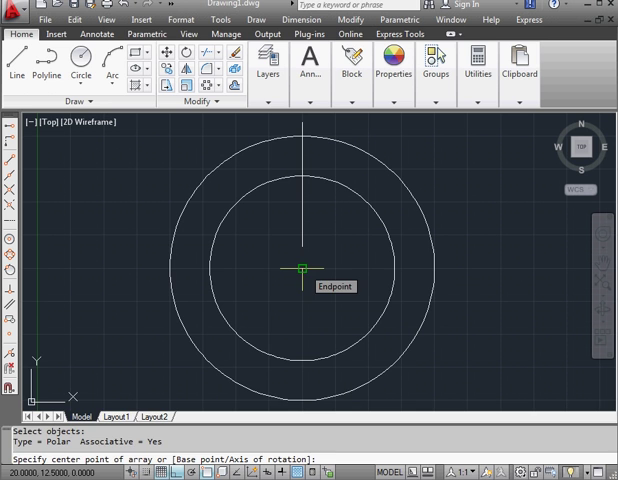
{"action": "left_click", "coordinate": [300, 270]}
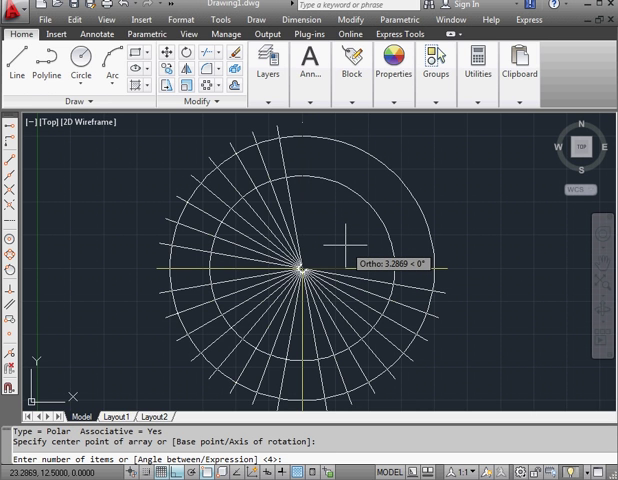
{"action": "type", "text": "3"}
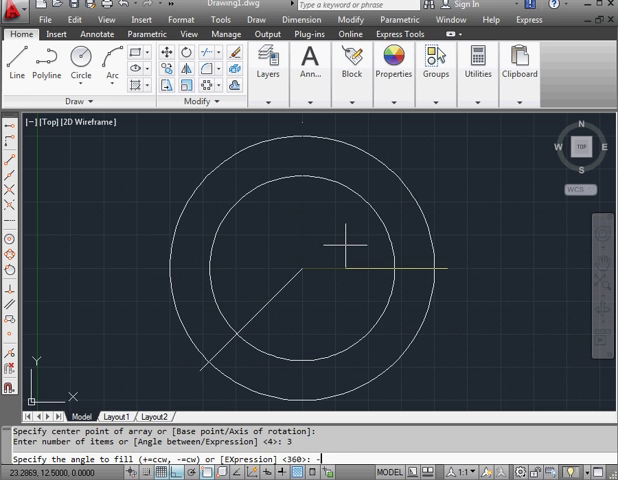
{"action": "type", "text": "-4"}
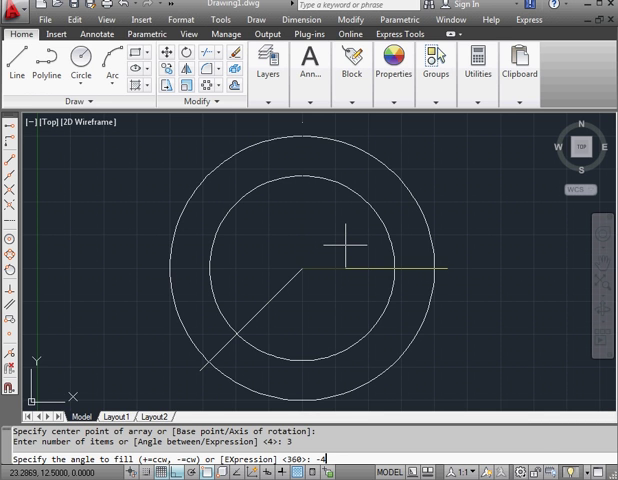
{"action": "key", "text": "Return"}
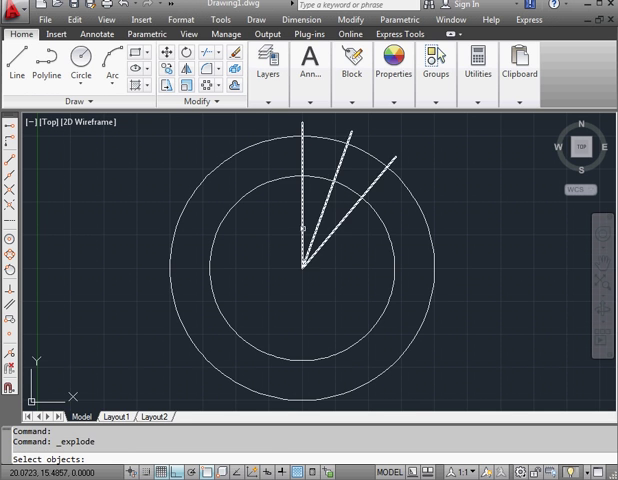
Explode the three-line polar array into separate lines.
{"action": "left_click", "coordinate": [288, 216]}
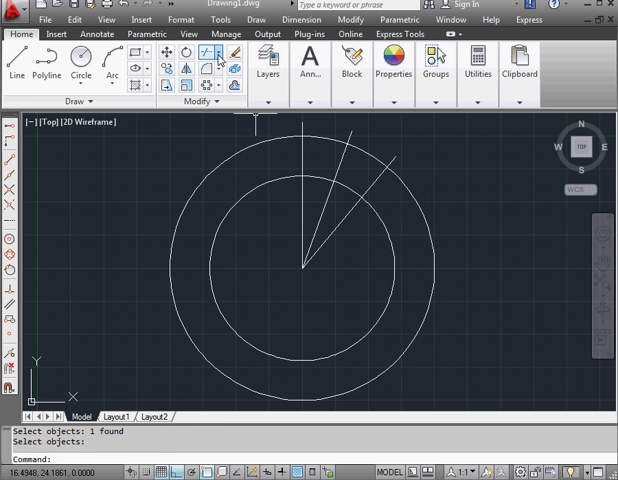
Trim and erase the excess line and circle segments, leaving one tooth profile.
{"action": "left_click", "coordinate": [208, 52]}
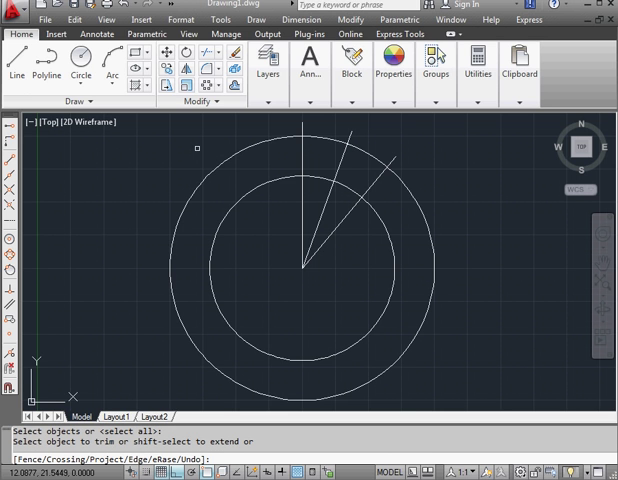
{"action": "mouse_move", "coordinate": [170, 192]}
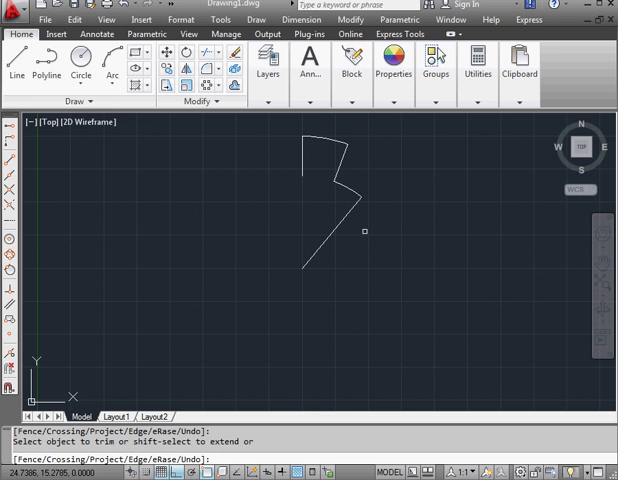
{"action": "right_click", "coordinate": [370, 232]}
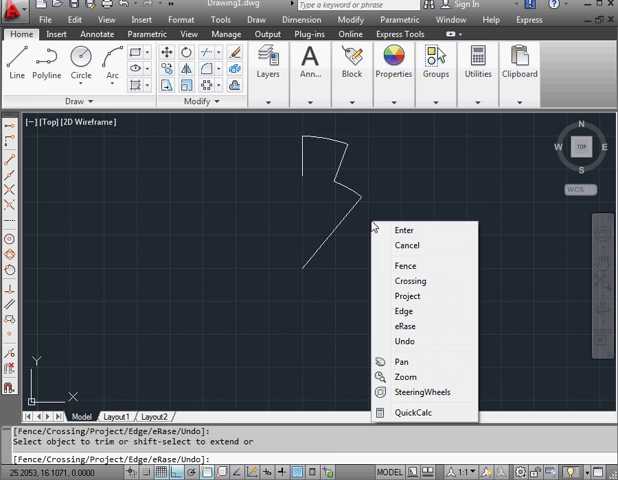
{"action": "left_click", "coordinate": [408, 328]}
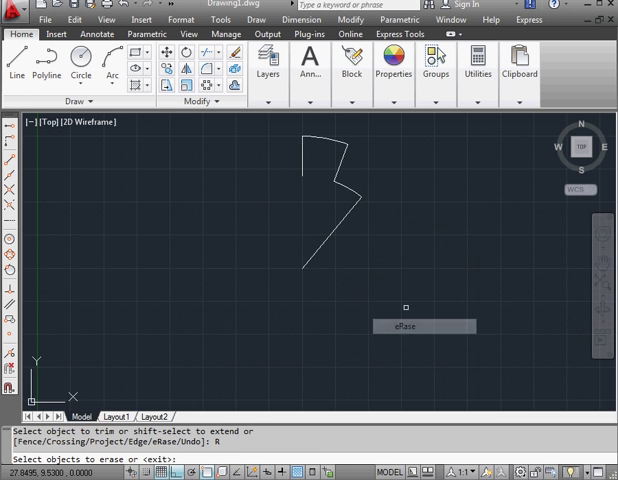
{"action": "left_click", "coordinate": [340, 238]}
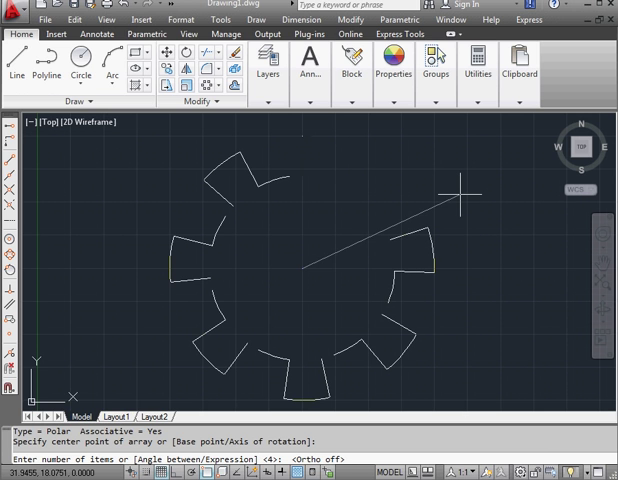
Work out the item count with QuickCalc and accept a 9-tooth polar array.
{"action": "right_click", "coordinate": [462, 192]}
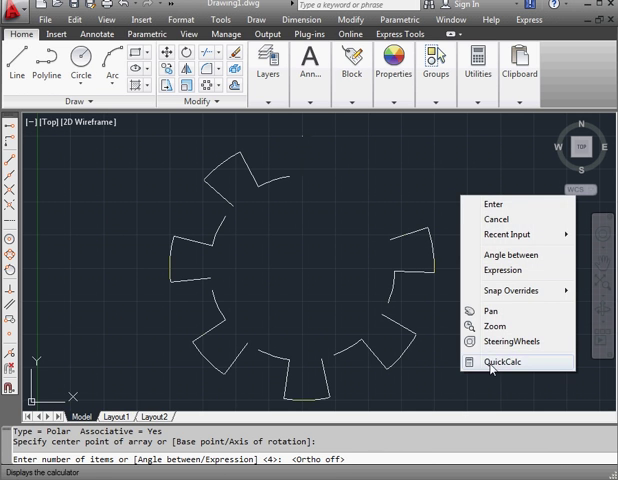
{"action": "left_click", "coordinate": [500, 362]}
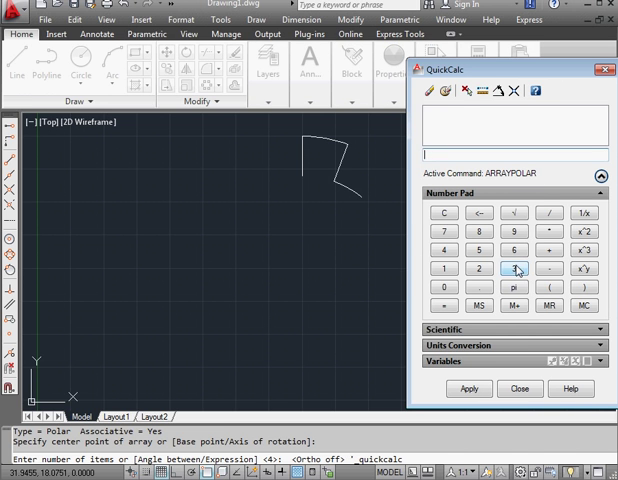
{"action": "left_click", "coordinate": [436, 288]}
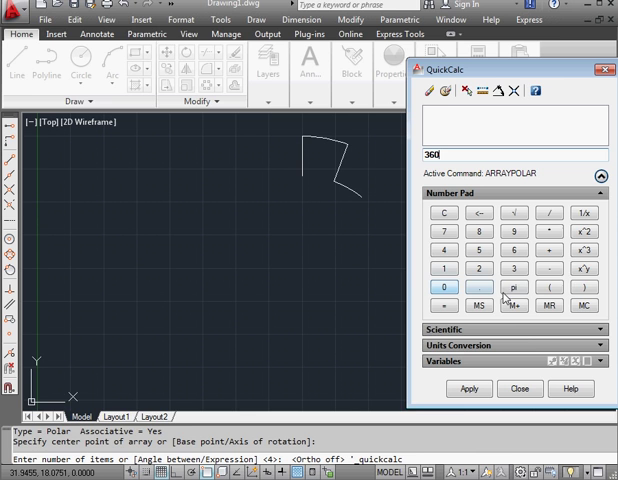
{"action": "left_click", "coordinate": [566, 216]}
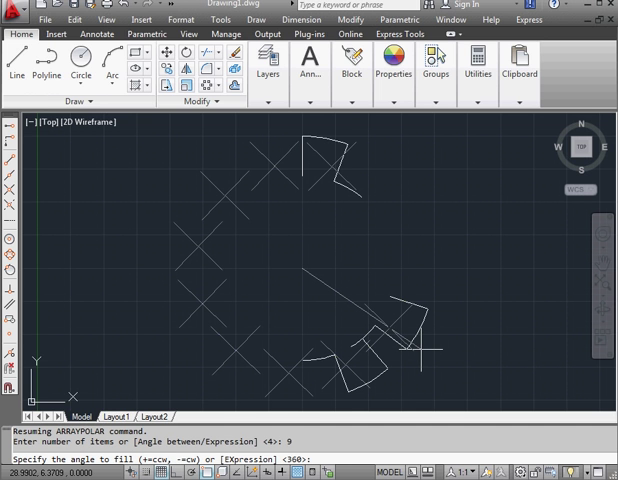
{"action": "key", "text": "Return"}
{"action": "type", "text": "X"}
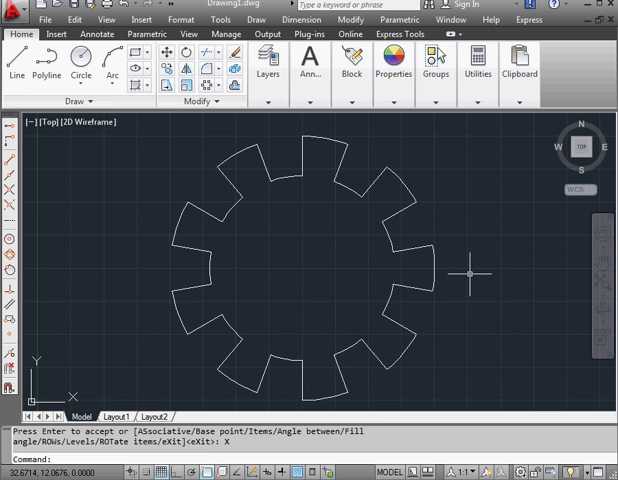
{"action": "mouse_move", "coordinate": [186, 136]}
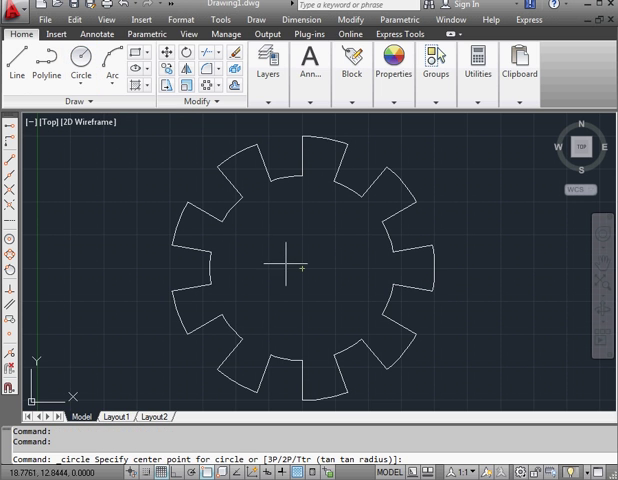
Draw a radius-1 hole at the gear centre and a 3-unit vertical line rising from it.
{"action": "left_click", "coordinate": [300, 274]}
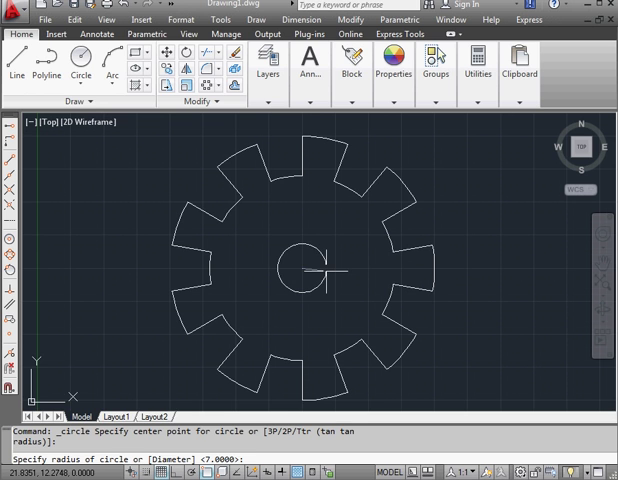
{"action": "type", "text": "1"}
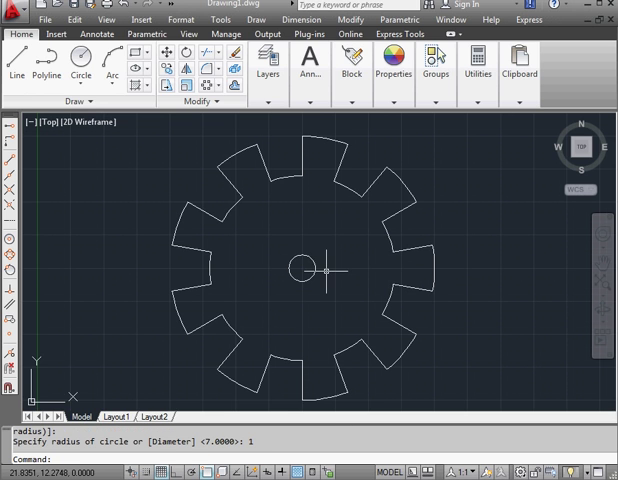
{"action": "mouse_move", "coordinate": [336, 278]}
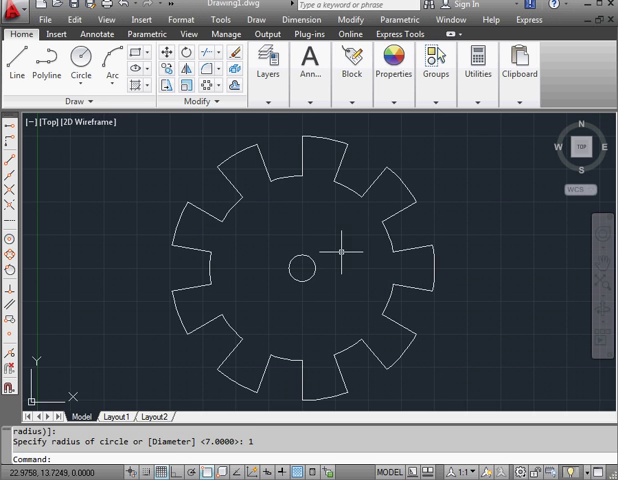
{"action": "left_click", "coordinate": [20, 64]}
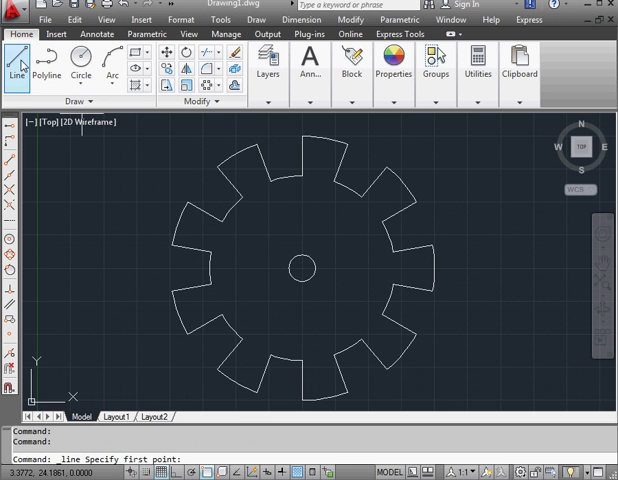
{"action": "mouse_move", "coordinate": [182, 400]}
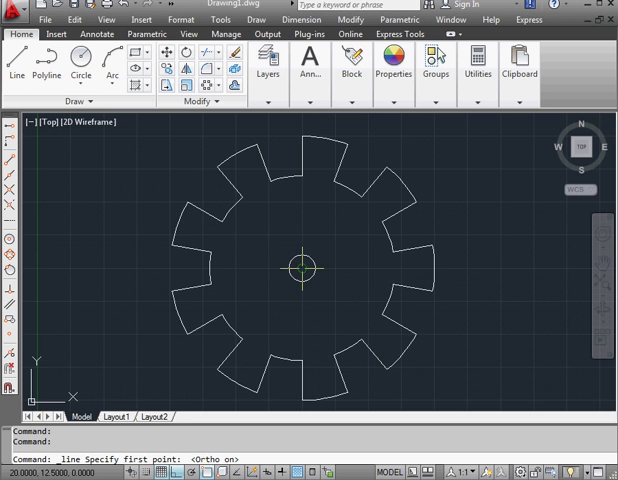
{"action": "left_click", "coordinate": [302, 268]}
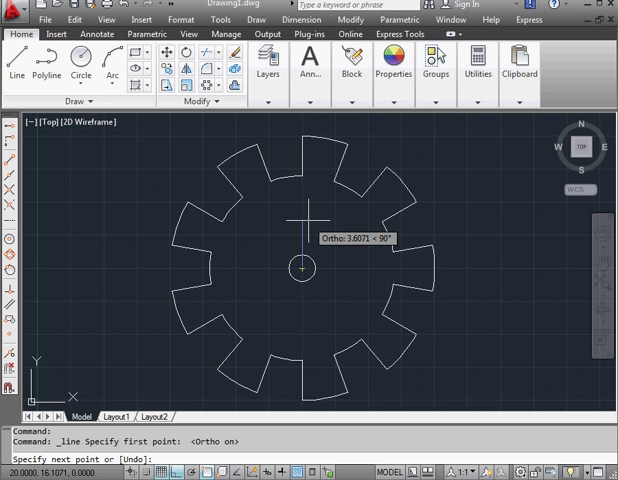
{"action": "type", "text": "3"}
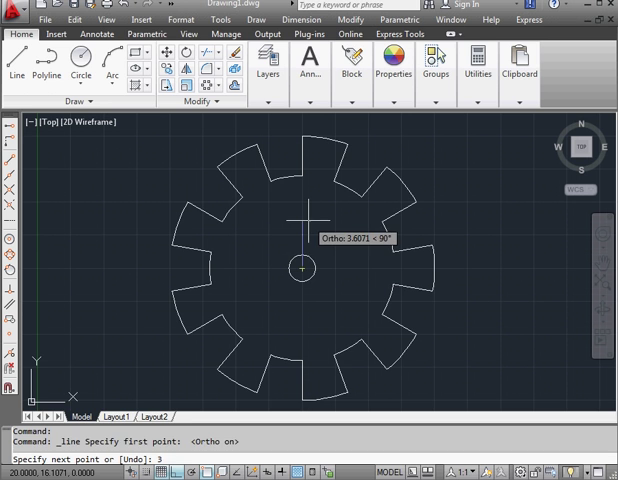
{"action": "mouse_move", "coordinate": [330, 264]}
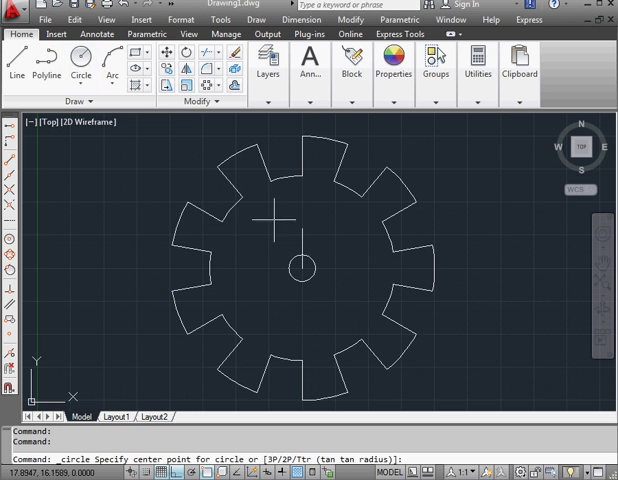
Draw a radius-0.5 circle centred on the vertical line's top endpoint.
{"action": "left_click", "coordinate": [290, 260]}
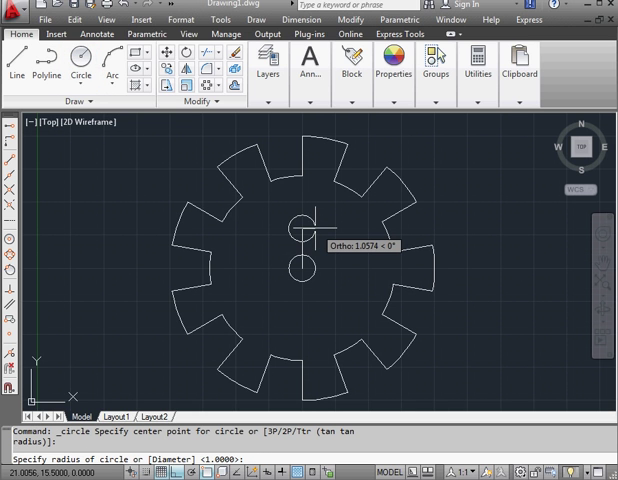
{"action": "type", "text": ".5"}
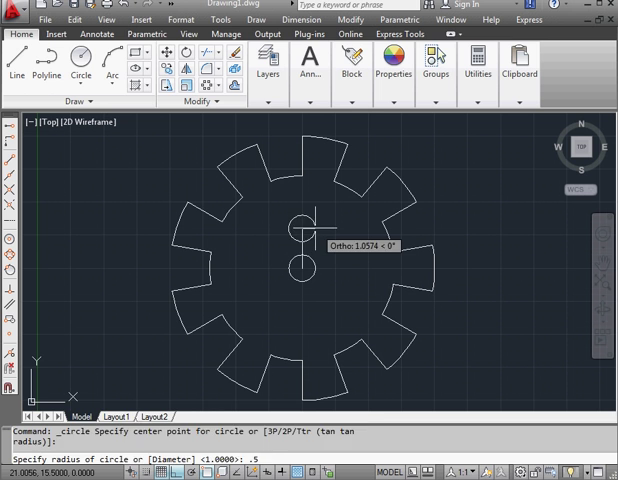
{"action": "left_click", "coordinate": [312, 224]}
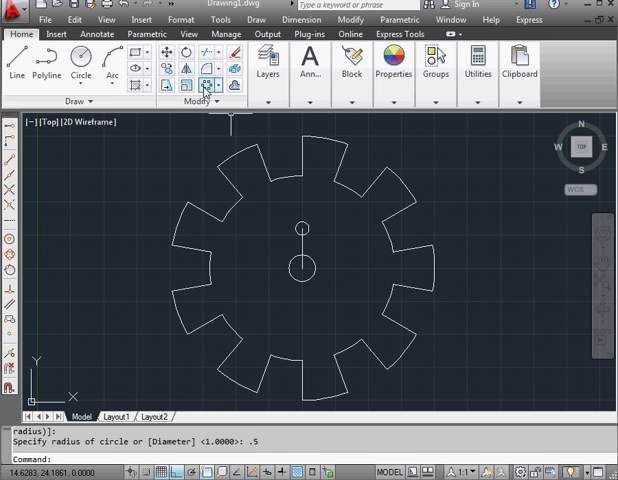
Polar-array the small hole into 3 copies around the gear centre and exit.
{"action": "left_click", "coordinate": [204, 82]}
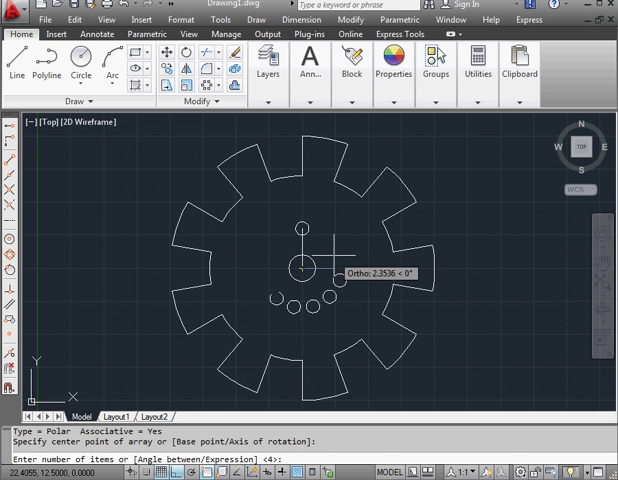
{"action": "type", "text": "3"}
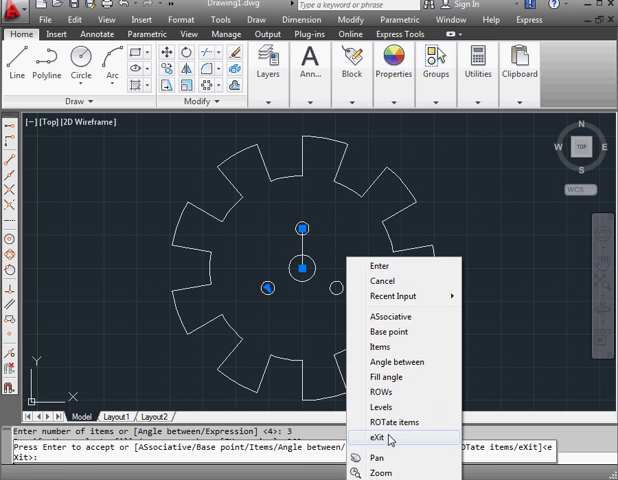
{"action": "left_click", "coordinate": [380, 440]}
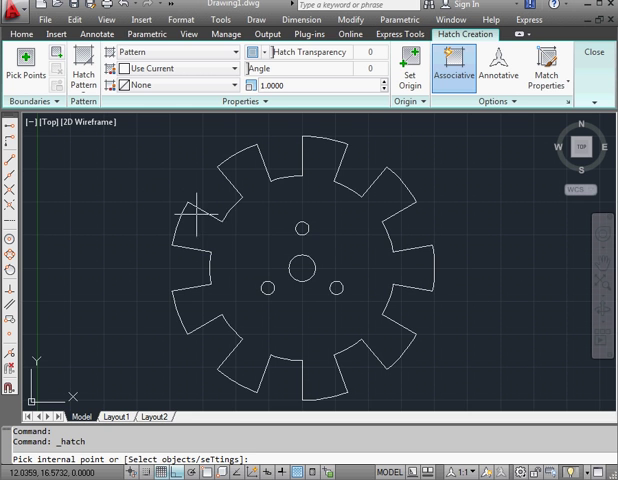
{"action": "mouse_move", "coordinate": [230, 212]}
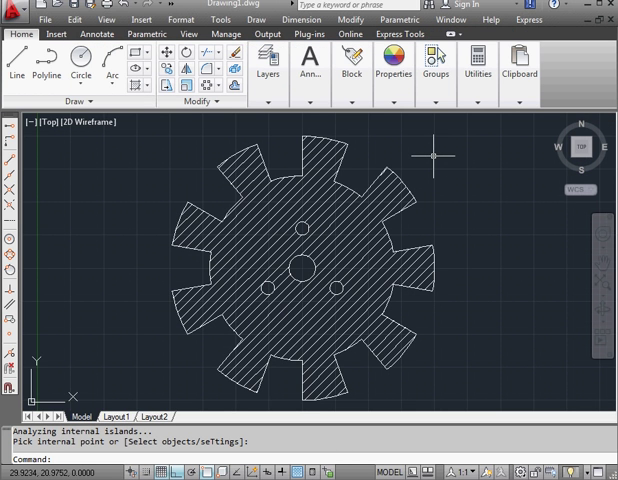
{"action": "mouse_move", "coordinate": [432, 156]}
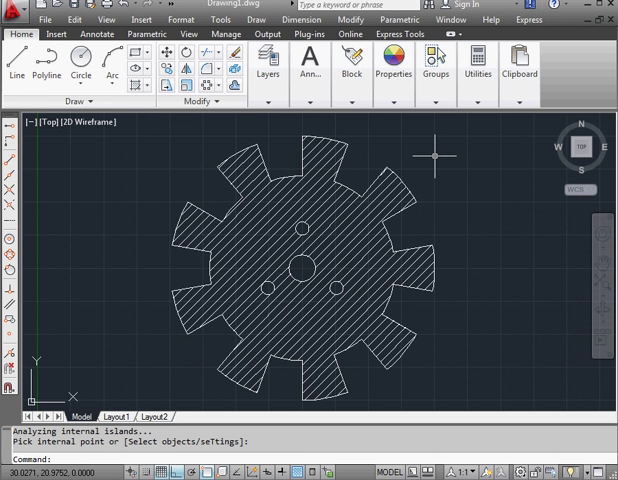